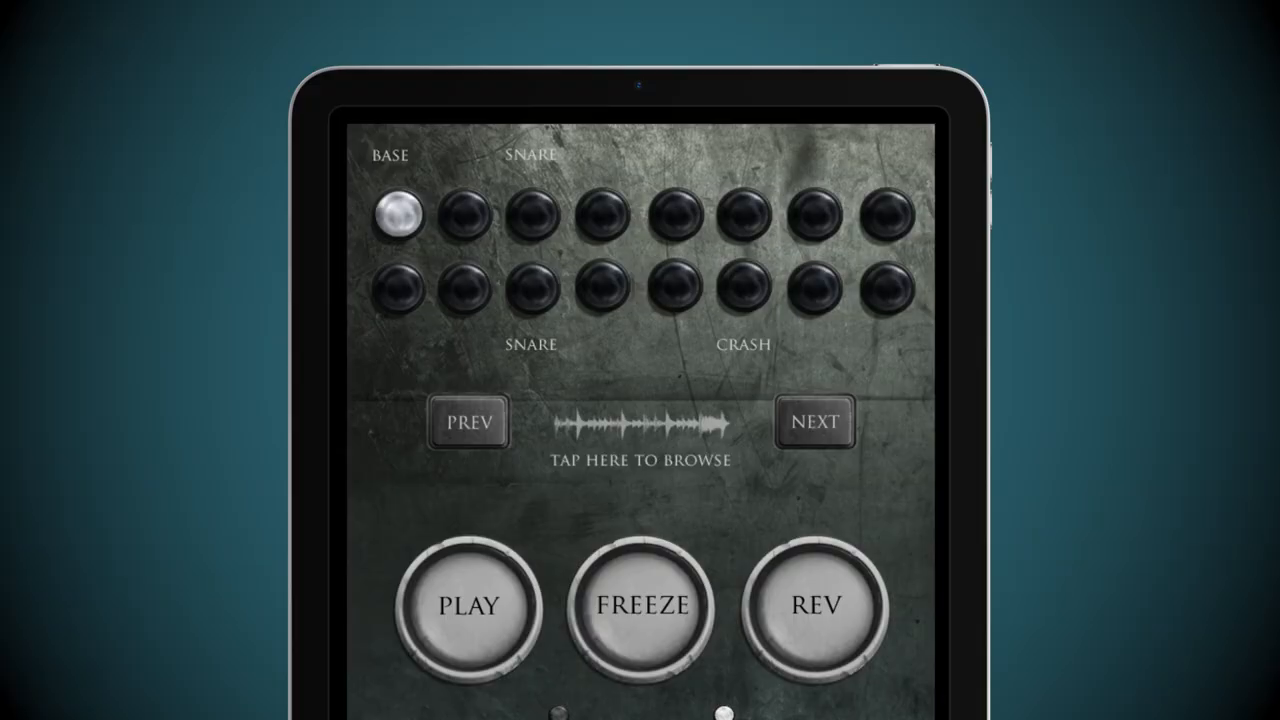
Start the drum break looping from its play markers with PLAY
{"action": "left_click", "coordinate": [470, 607]}
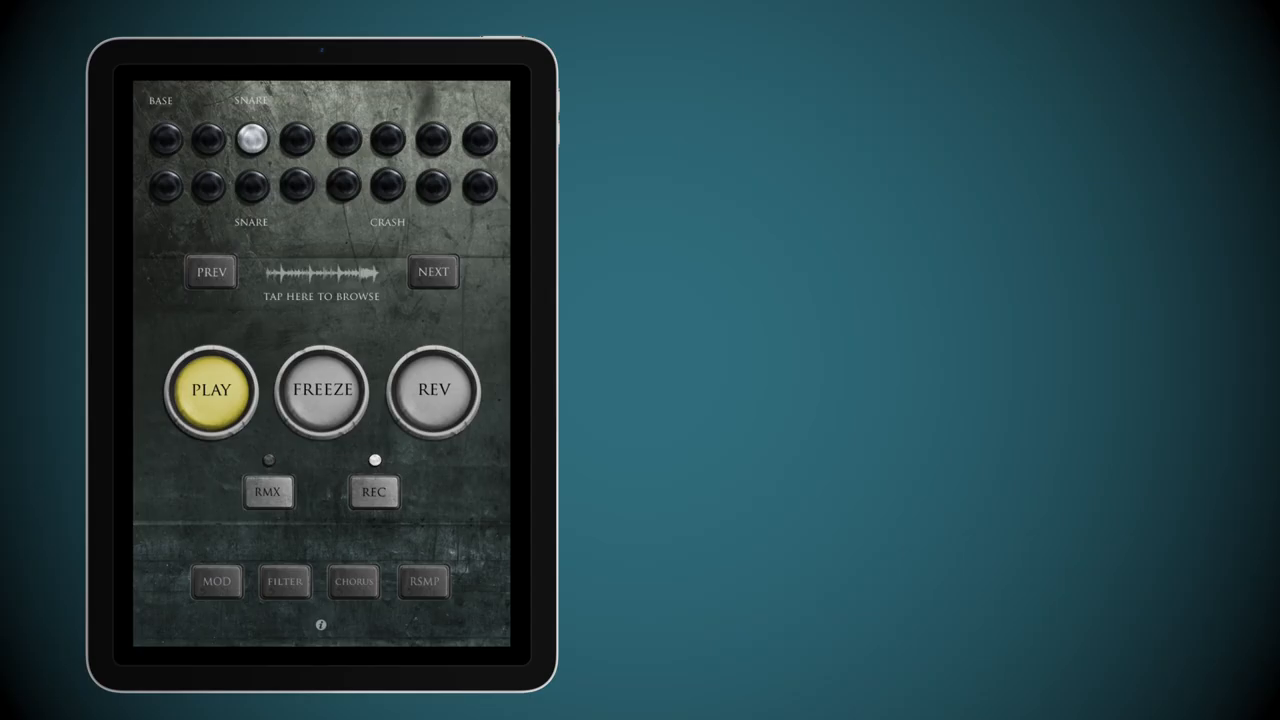
Retrigger the looping break from two different drum marker buttons
{"action": "left_click", "coordinate": [345, 138]}
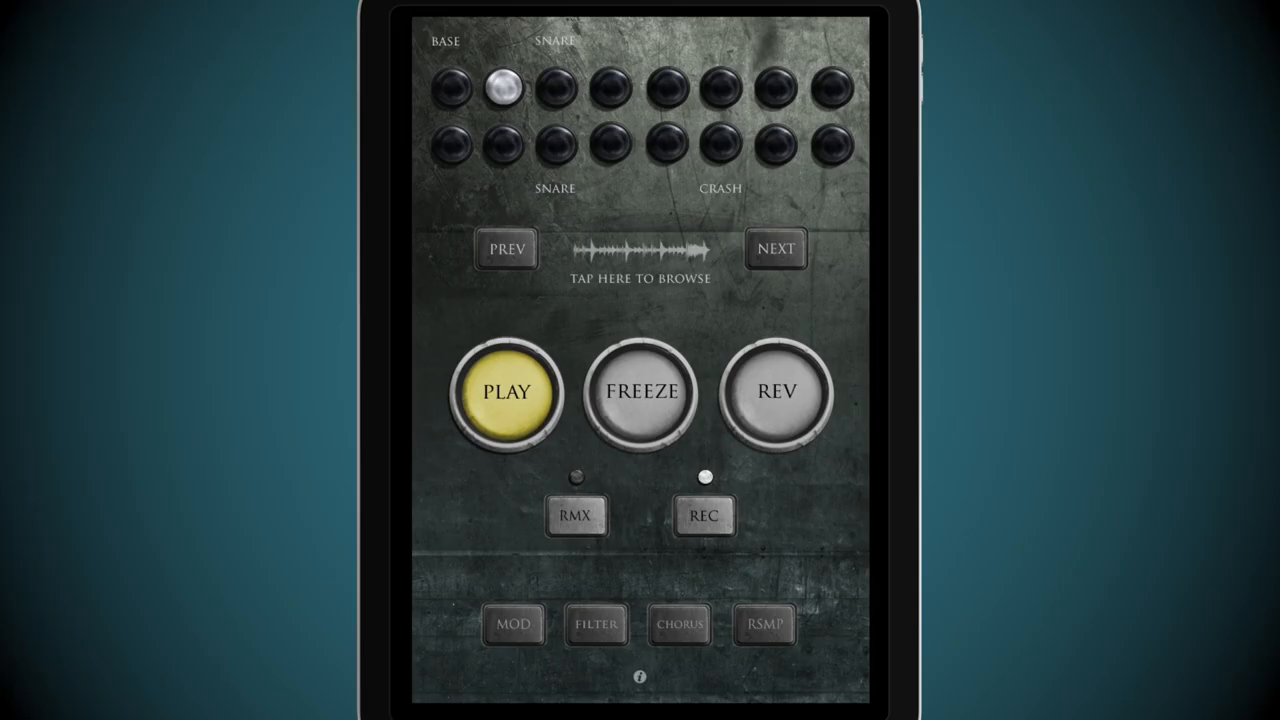
{"action": "left_click", "coordinate": [641, 248]}
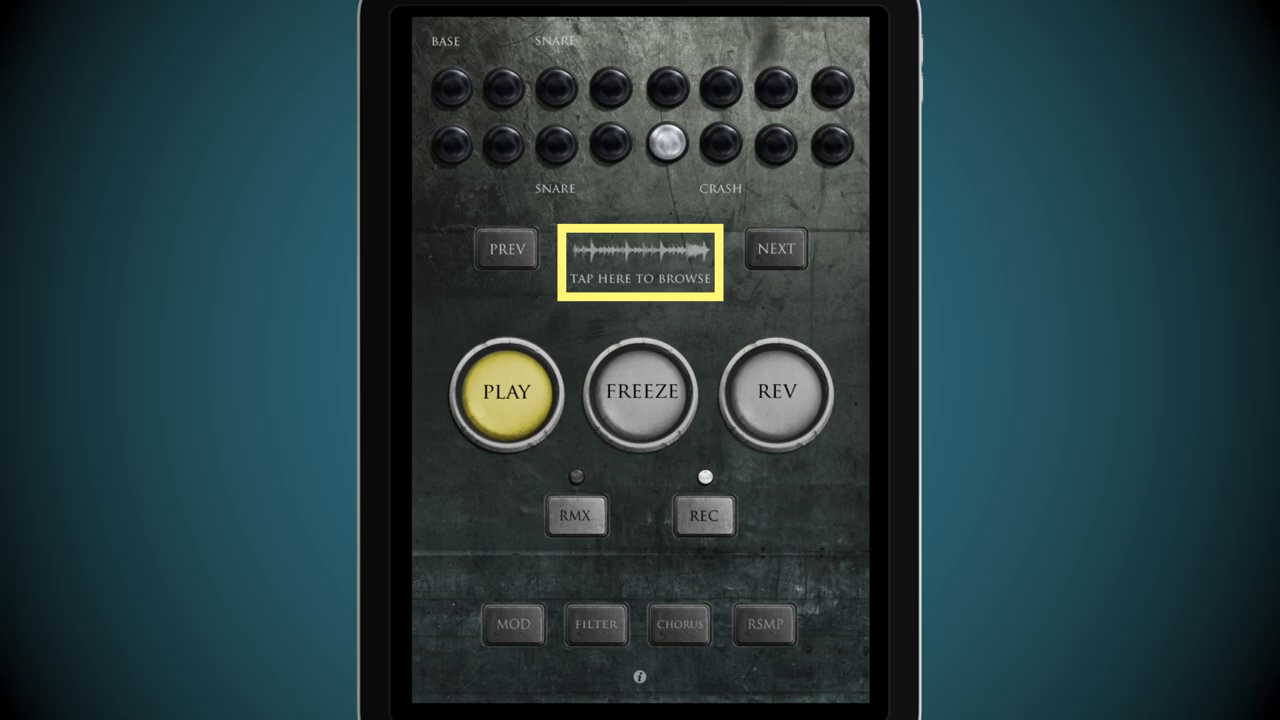
{"action": "left_click", "coordinate": [640, 258]}
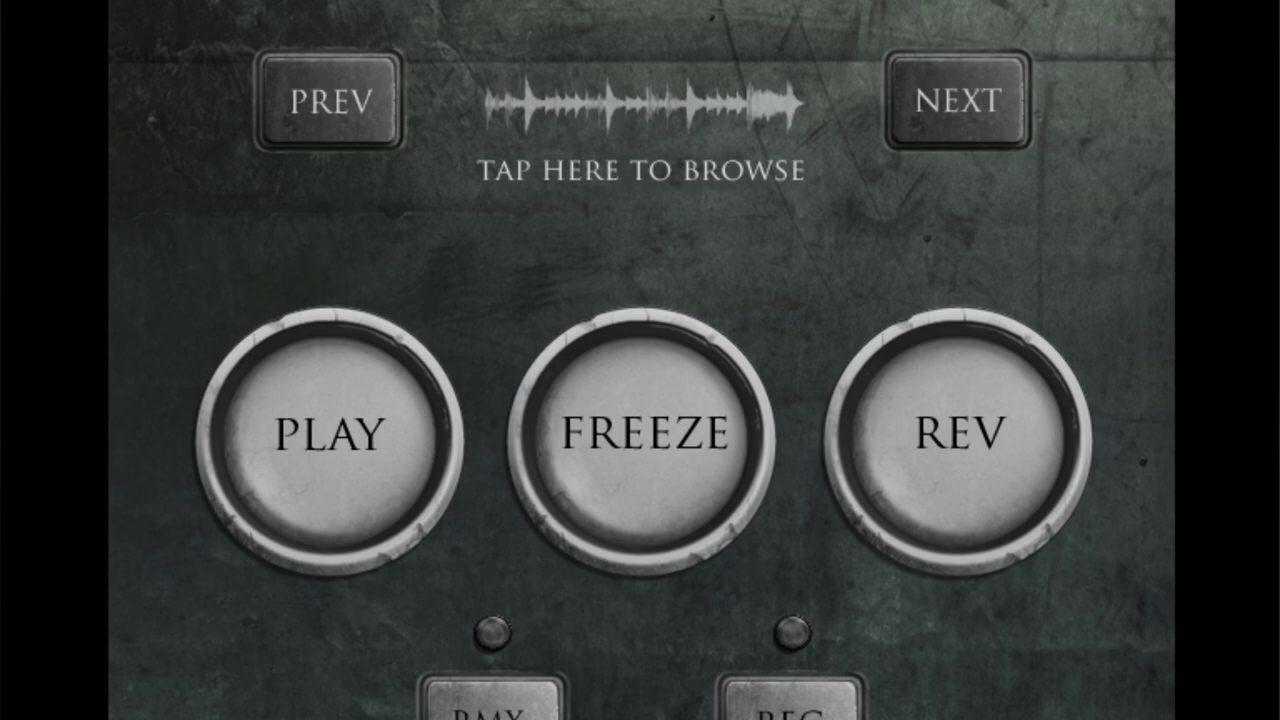
{"action": "left_click", "coordinate": [640, 435]}
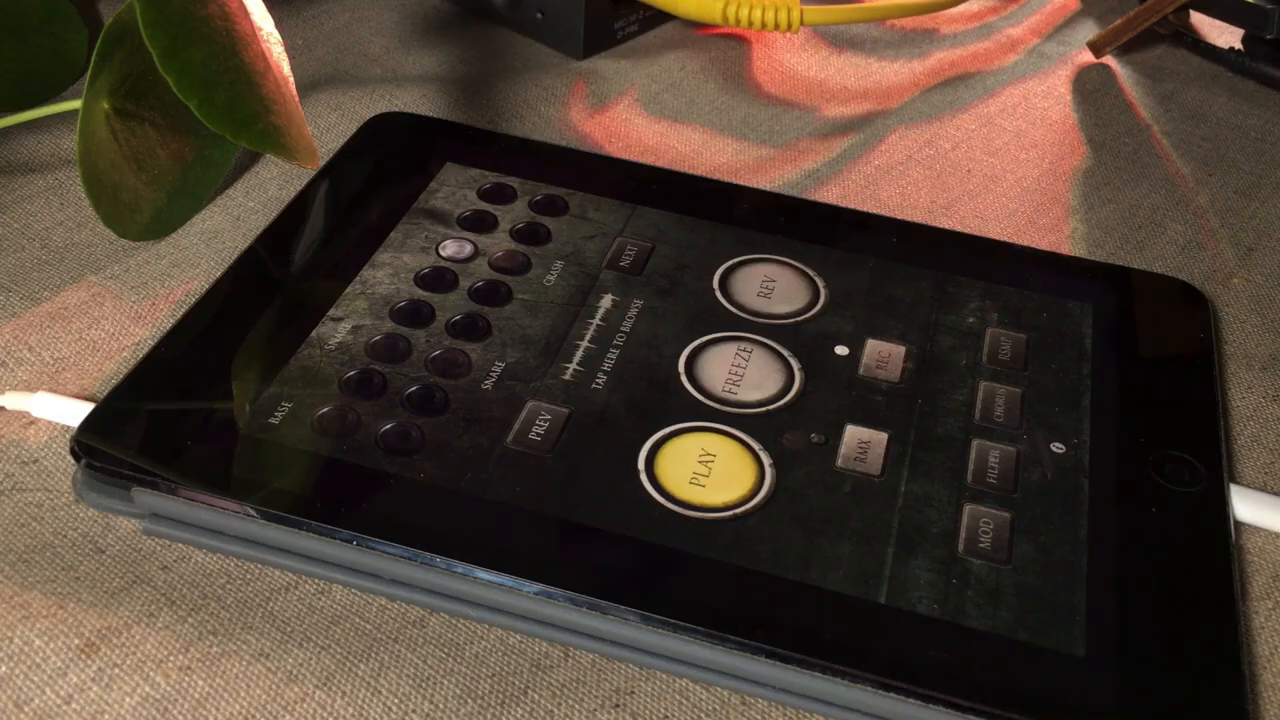
{"action": "left_click", "coordinate": [745, 365]}
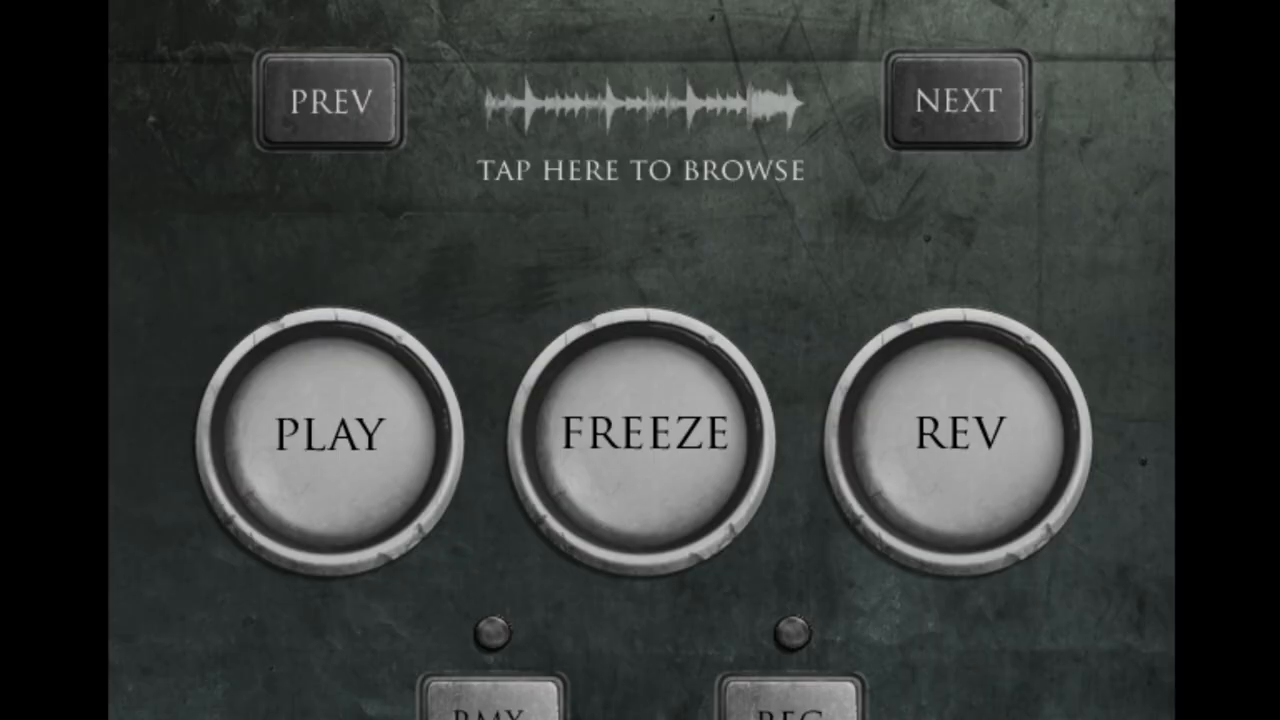
{"action": "left_click", "coordinate": [958, 435]}
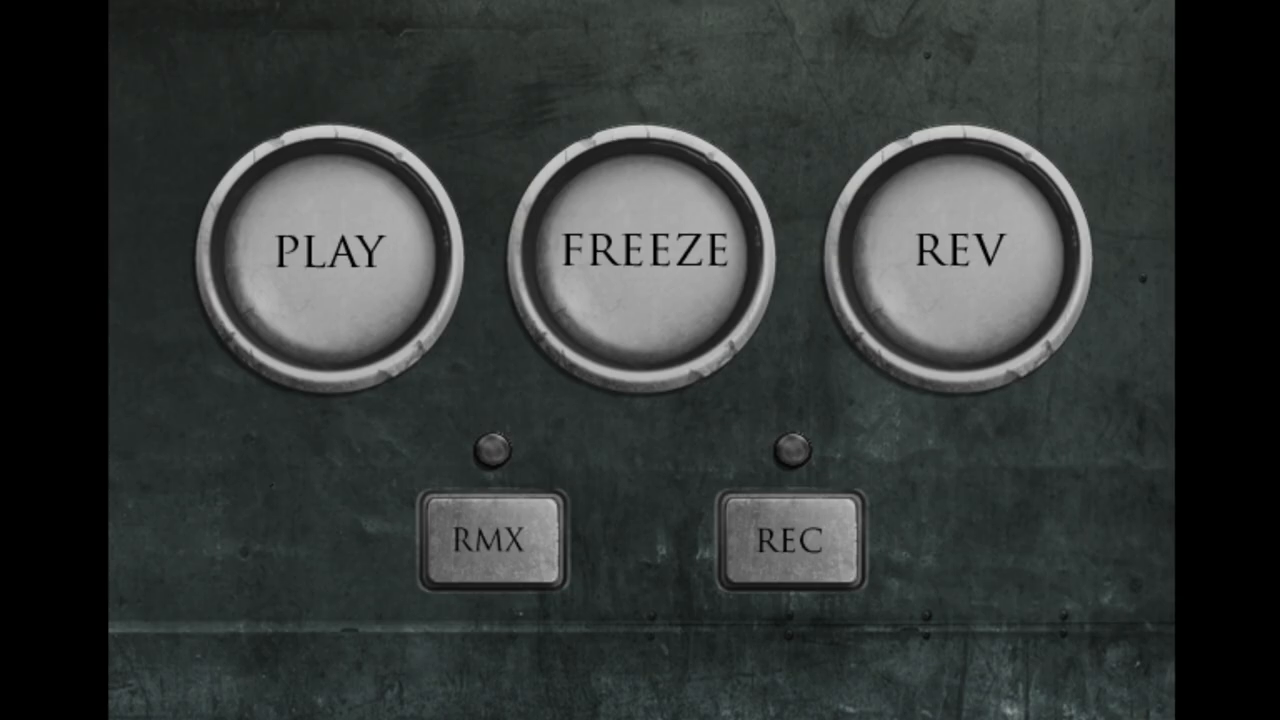
{"action": "scroll", "scroll_direction": "down", "scroll_amount": 3}
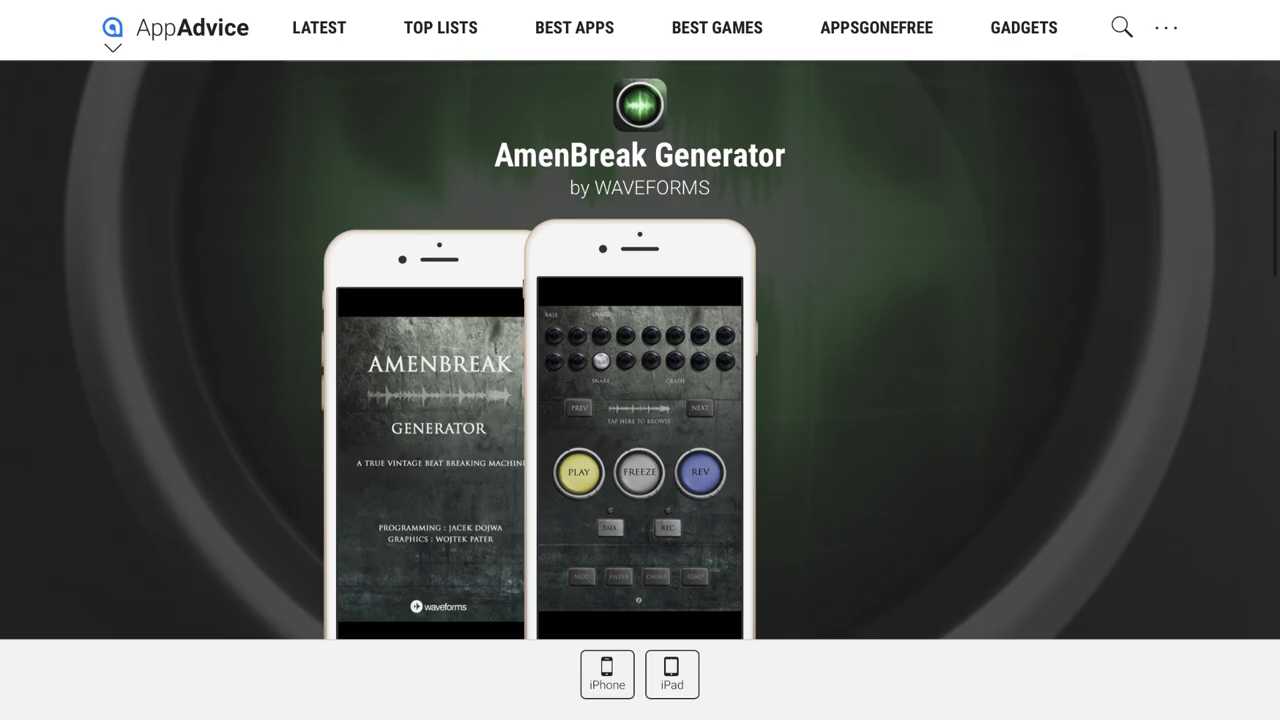
Scroll down the AppAdvice listing to show device options and availability status
{"action": "scroll", "scroll_direction": "down", "scroll_amount": 3}
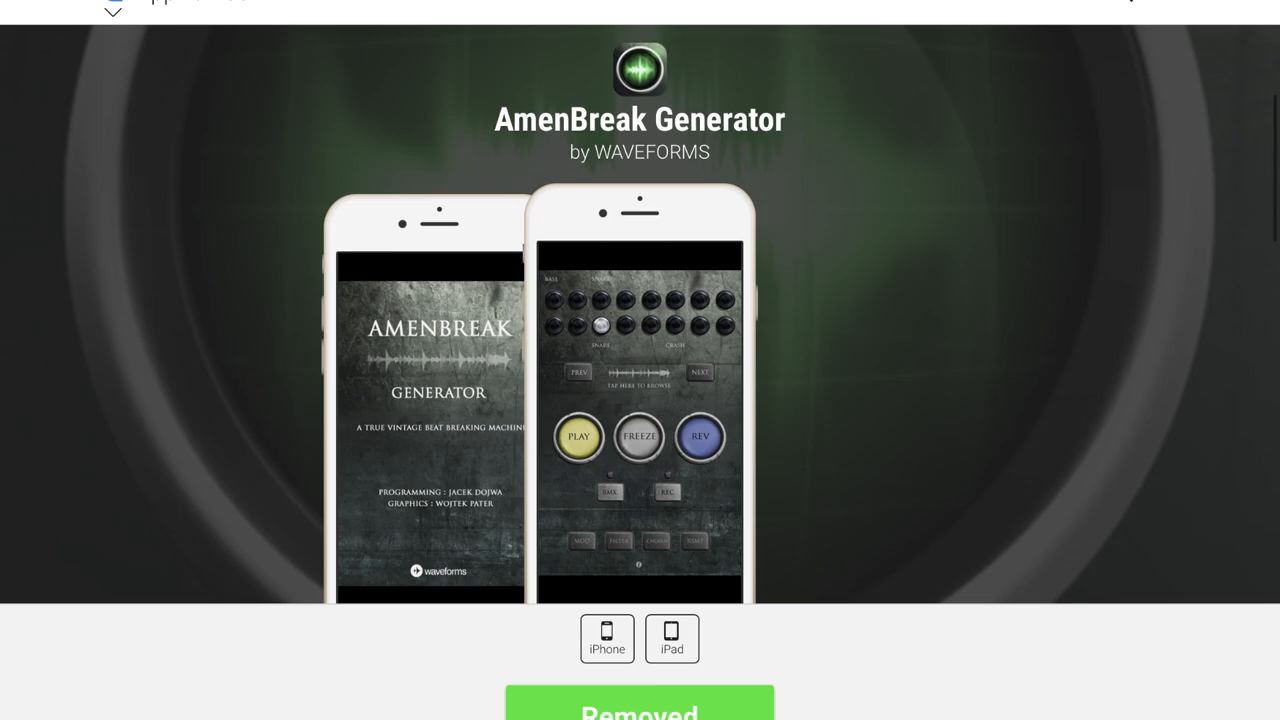